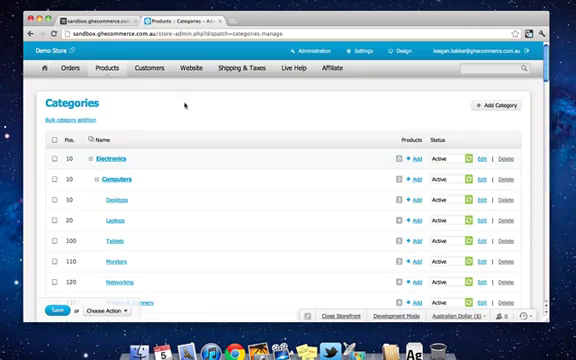
Scroll the category tree to reveal Apparel and its subcategories such as Shoes
scroll("down", 3)
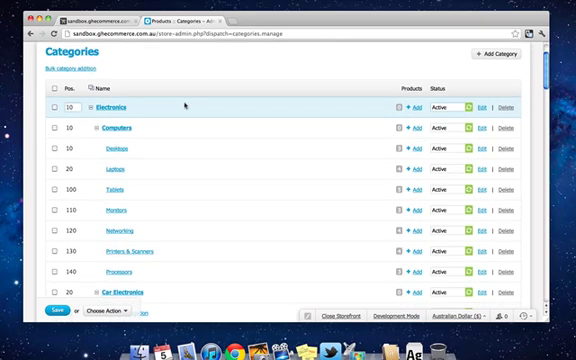
scroll("down", 3)
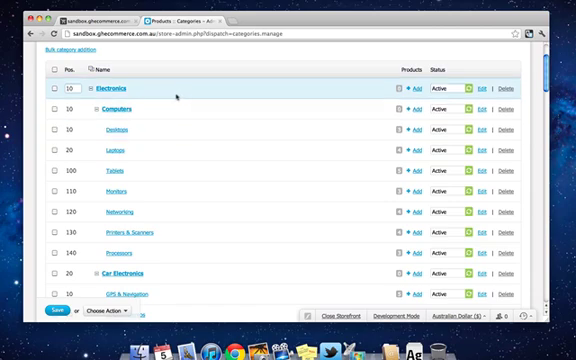
mouse_move(168, 94)
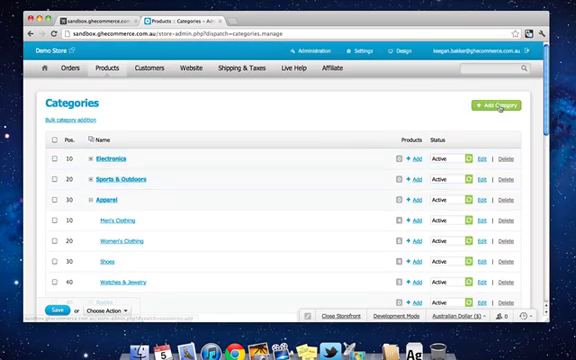
Start a new category with 'Sh' typed, browse the Location dropdown, then abandon it for Products
left_click(504, 104)
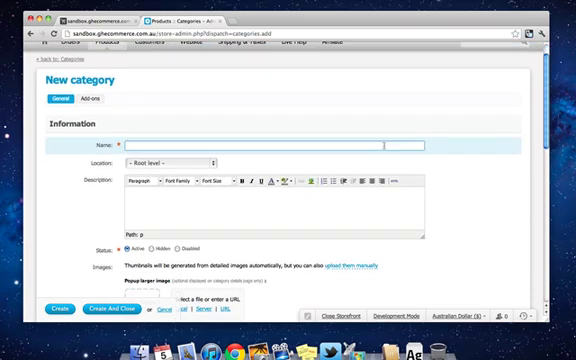
type("Shoes")
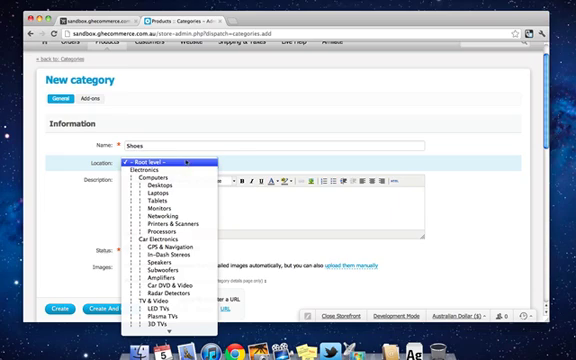
scroll("down", 3)
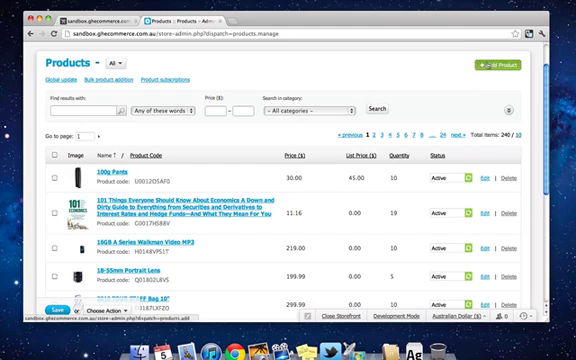
Start a new product named 'Red Vans Shoes'
left_click(540, 72)
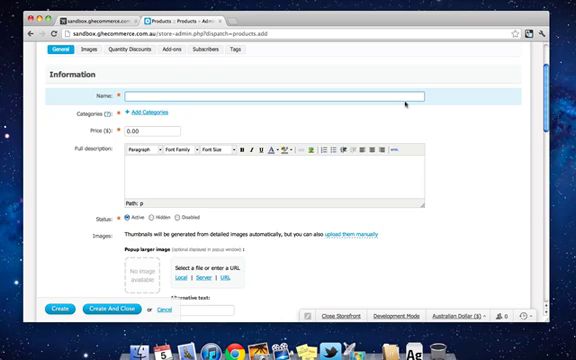
type("Red Vans Shoes")
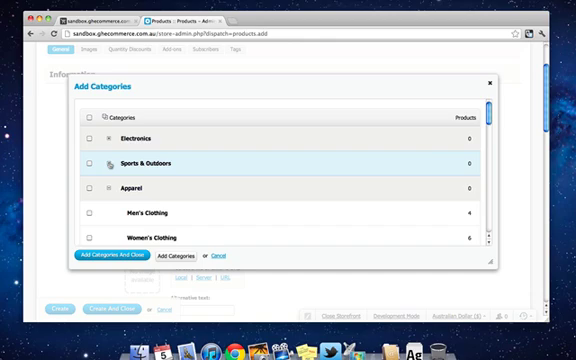
Tick Apparel and its Shoes subcategory and assign them to the product
scroll("down", 3)
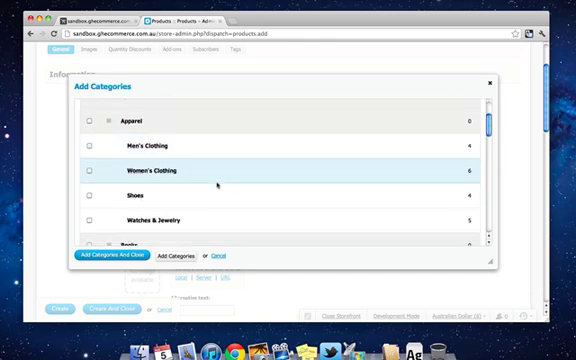
mouse_move(214, 196)
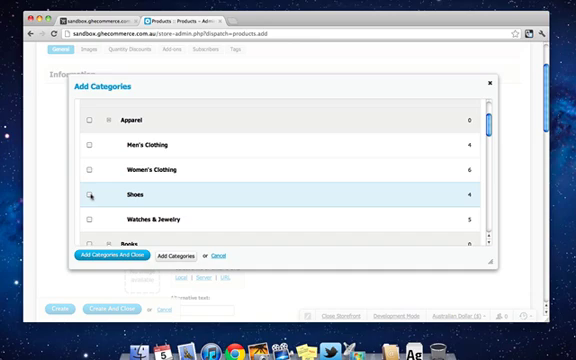
left_click(92, 196)
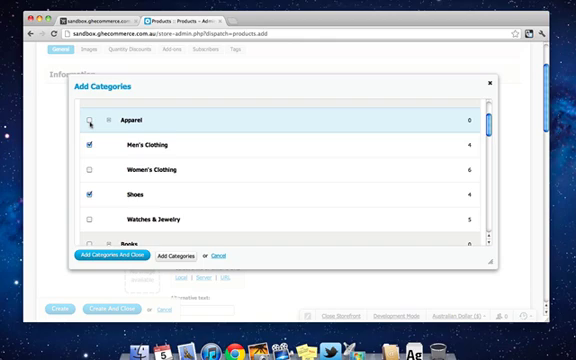
left_click(90, 124)
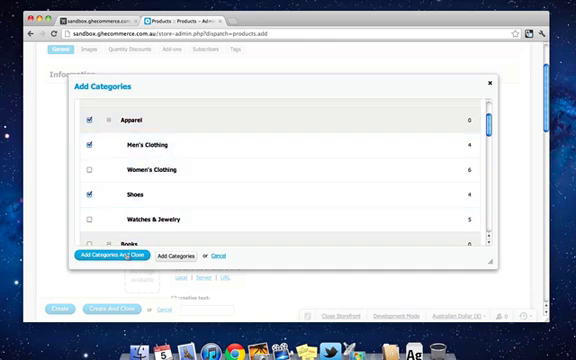
left_click(108, 258)
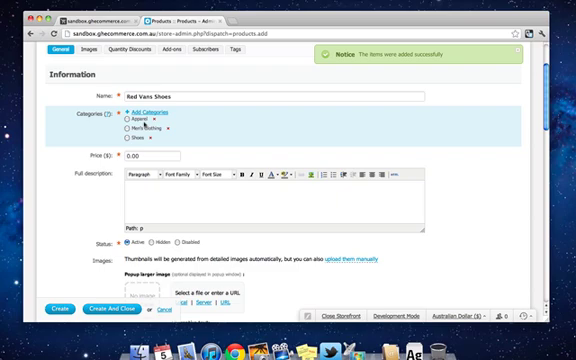
Enter price 40 and the full description 'This is a pair of cool red Vans sh…'
left_click(160, 156)
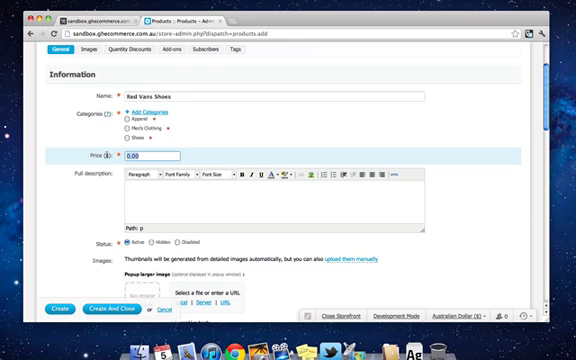
type("40")
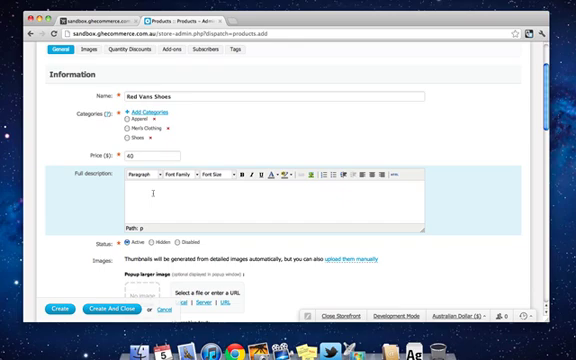
type("This is a pair of")
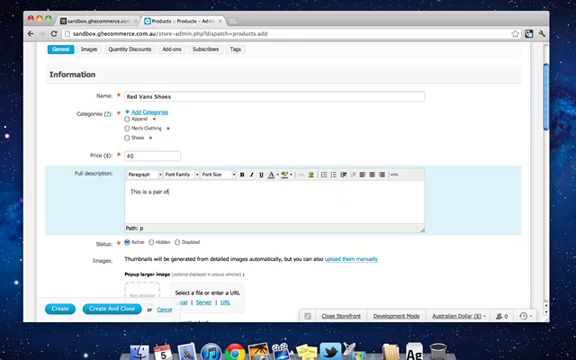
type("cool red Vans shoes.")
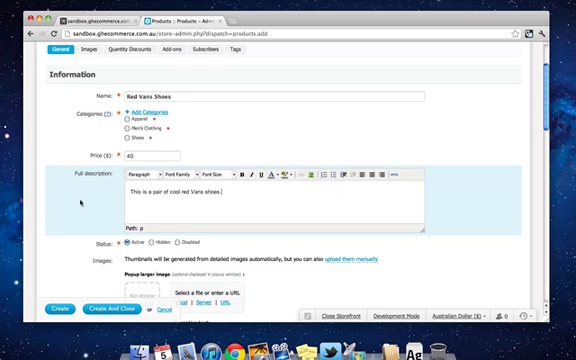
scroll("down", 3)
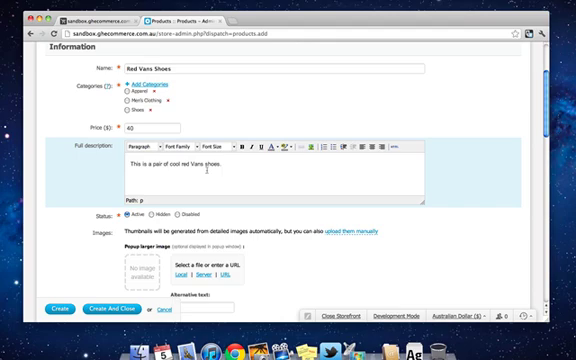
scroll("down", 3)
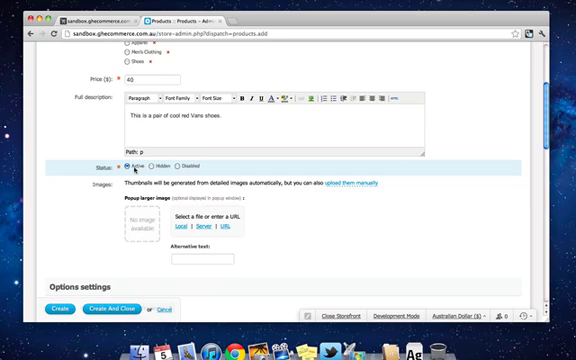
Set the product status to Active before creating it
left_click(148, 166)
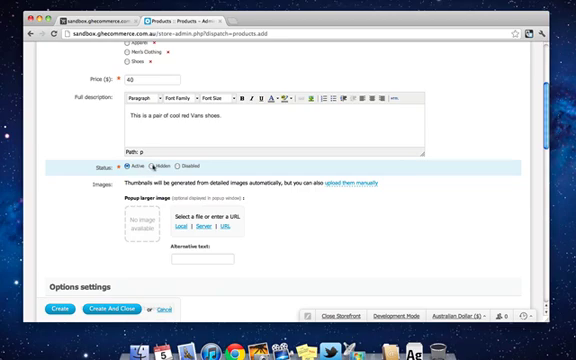
left_click(150, 166)
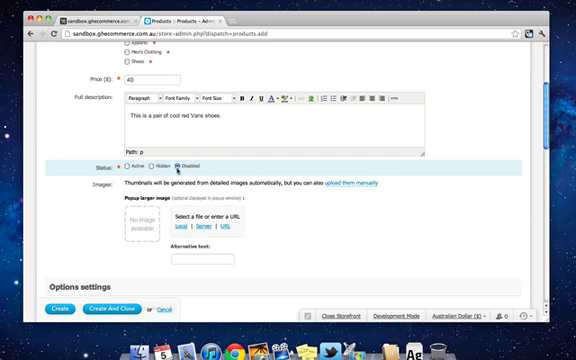
left_click(122, 168)
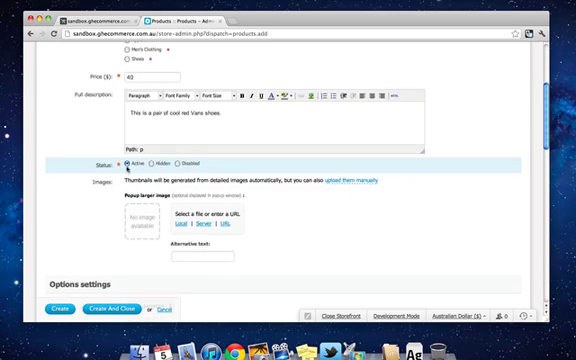
scroll("down", 3)
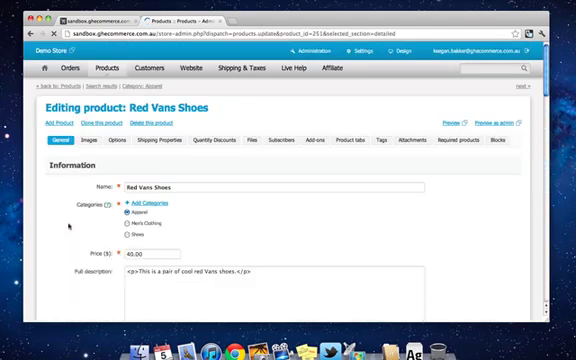
scroll("down", 3)
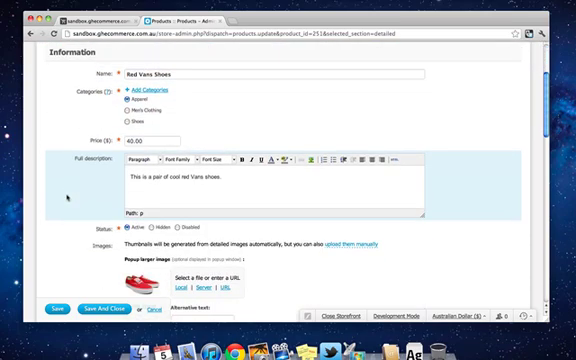
scroll("down", 3)
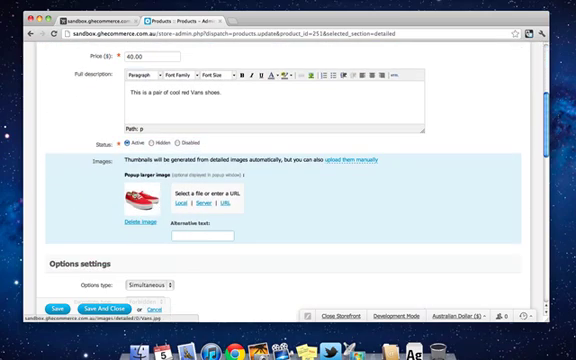
scroll("down", 3)
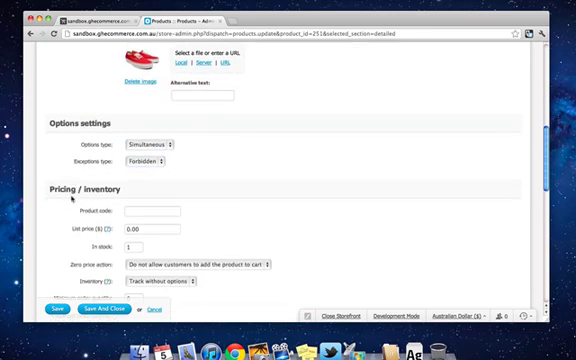
scroll("down", 3)
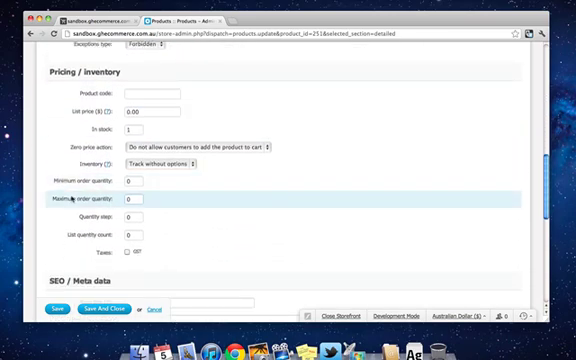
left_click(160, 92)
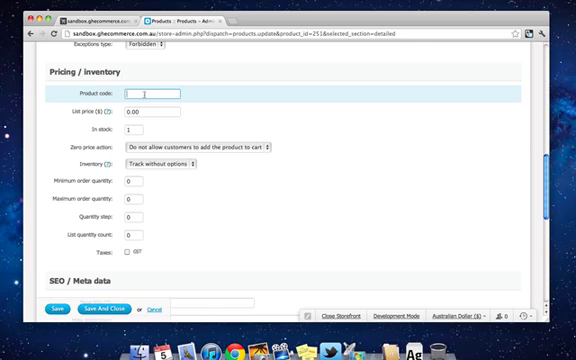
Give the product code VANS1, 2 items in stock and the VAT tax applied
type("VANS1")
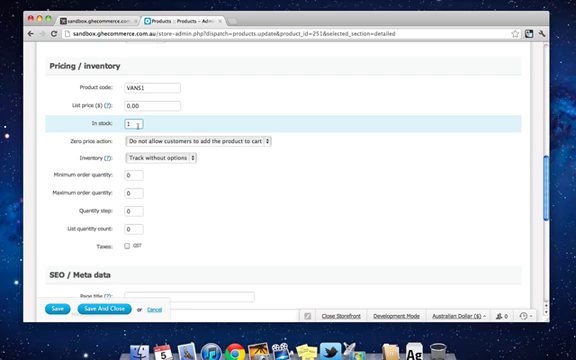
type("2")
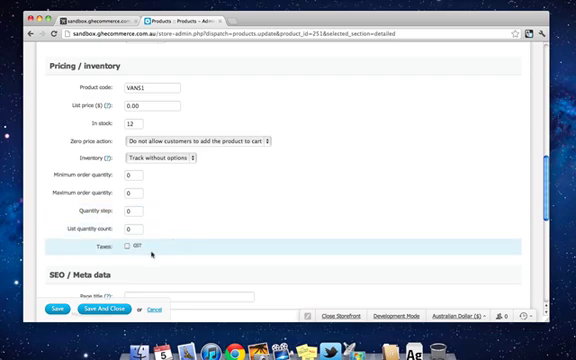
left_click(130, 244)
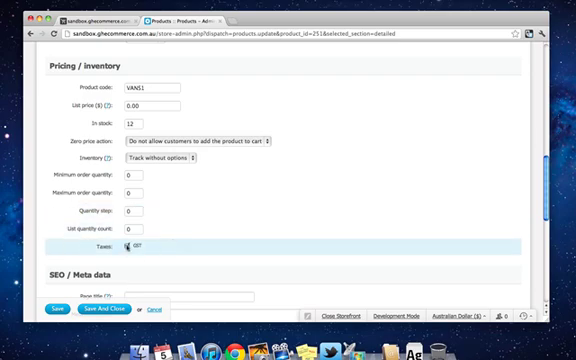
left_click(130, 248)
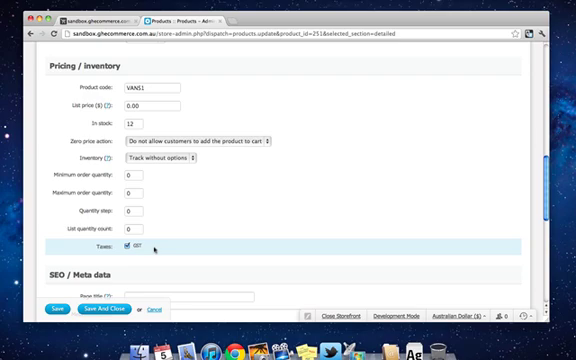
left_click(136, 246)
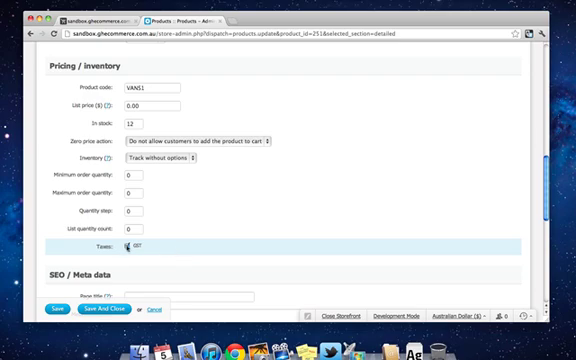
left_click(130, 244)
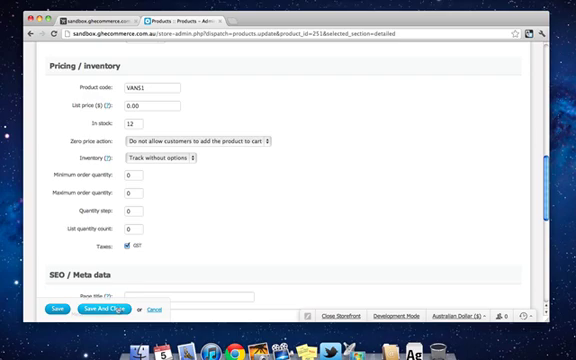
Save the product and head to its storefront view
left_click(96, 316)
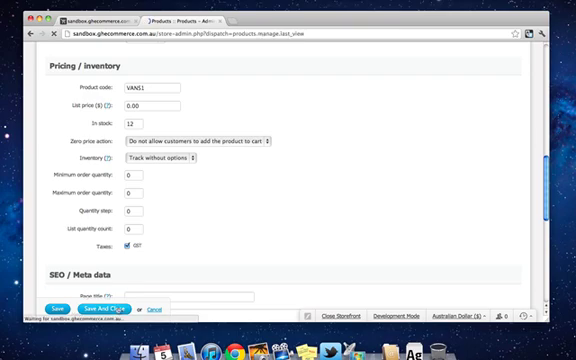
left_click(100, 304)
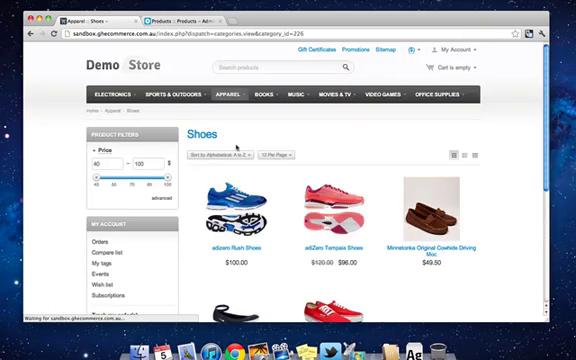
Scroll the storefront Shoes category to find the Red Vans Shoes listing
scroll("down", 3)
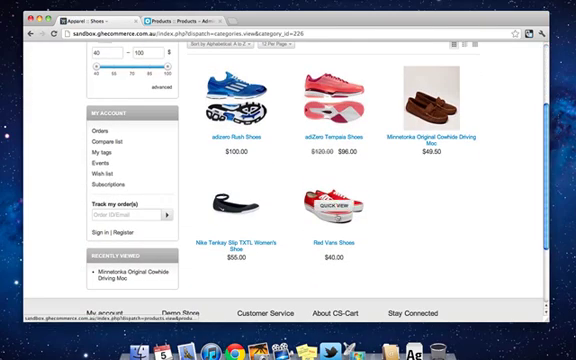